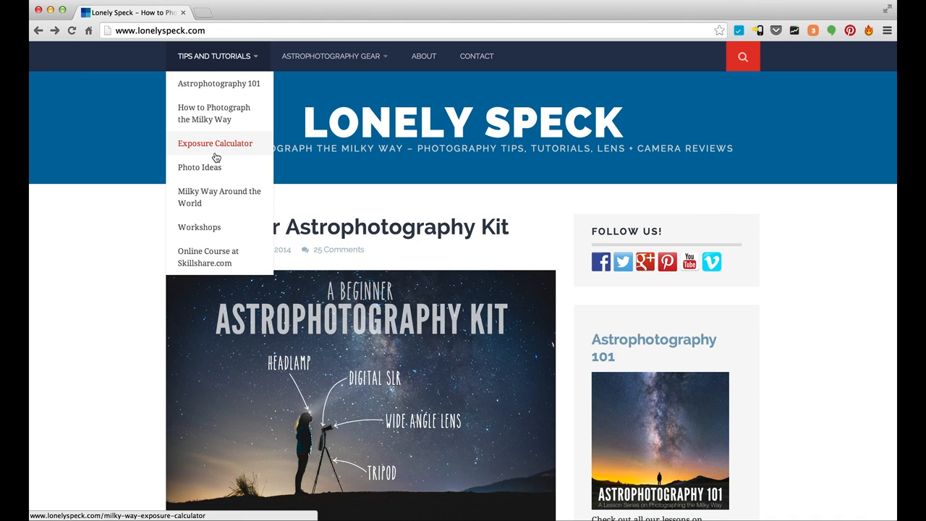
Go to the Lonely Speck Exposure Calculator page from the Tips and Tutorials menu
click(215, 144)
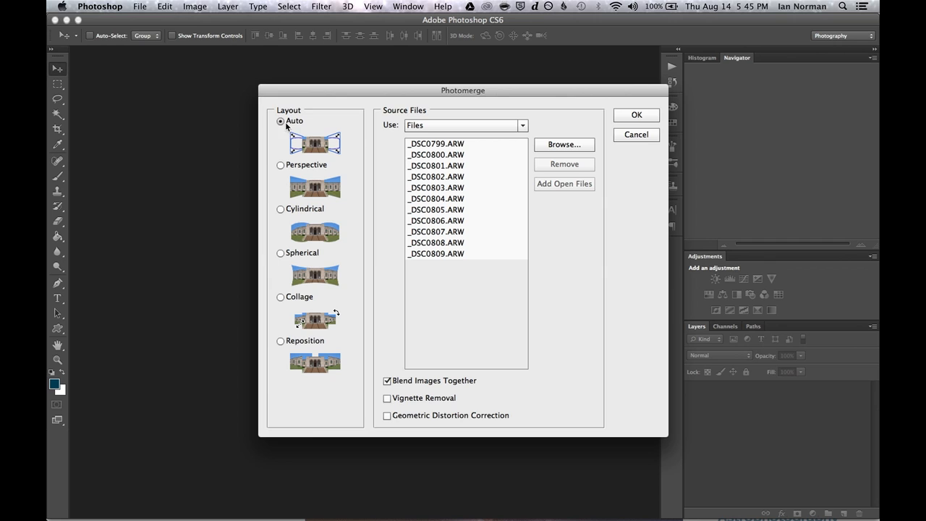
Merge with Auto layout and Vignette Removal enabled, keeping image blending on
click(387, 397)
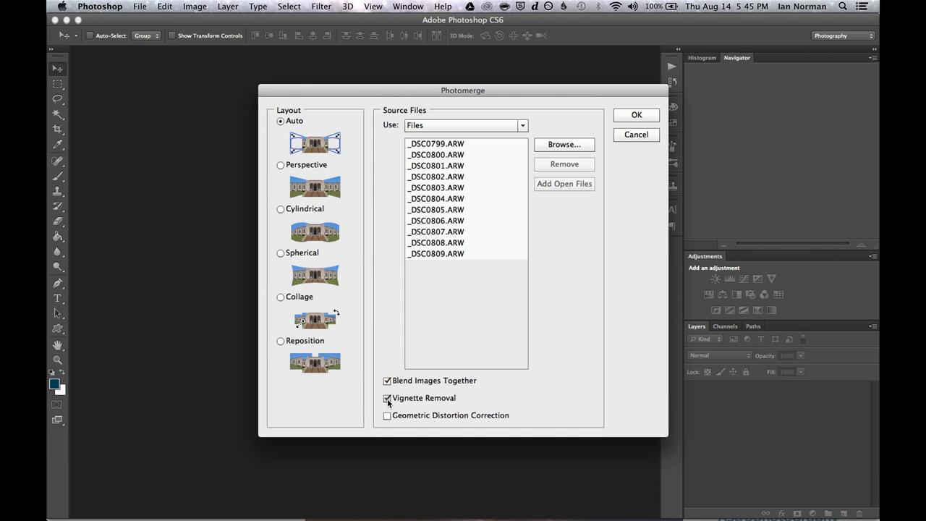
click(636, 114)
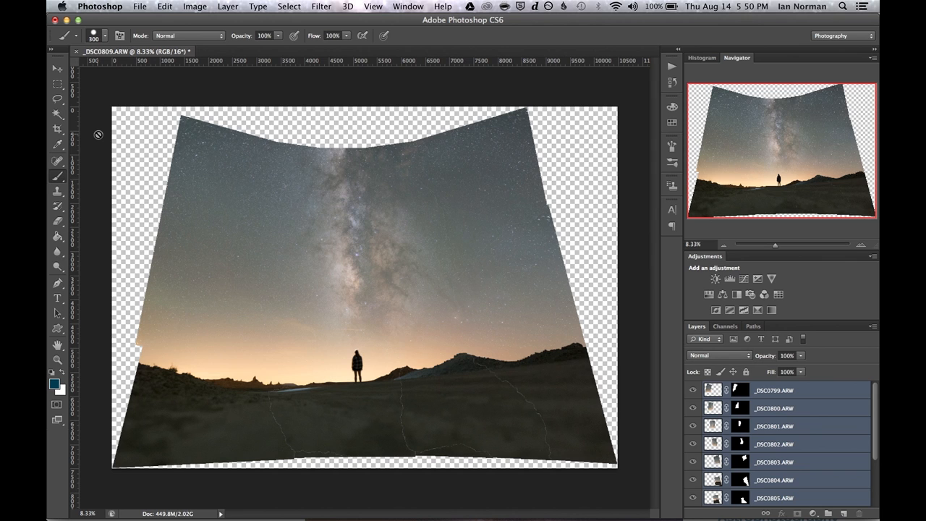
Merge all frame layers into one layer from the Layers panel menu
click(872, 326)
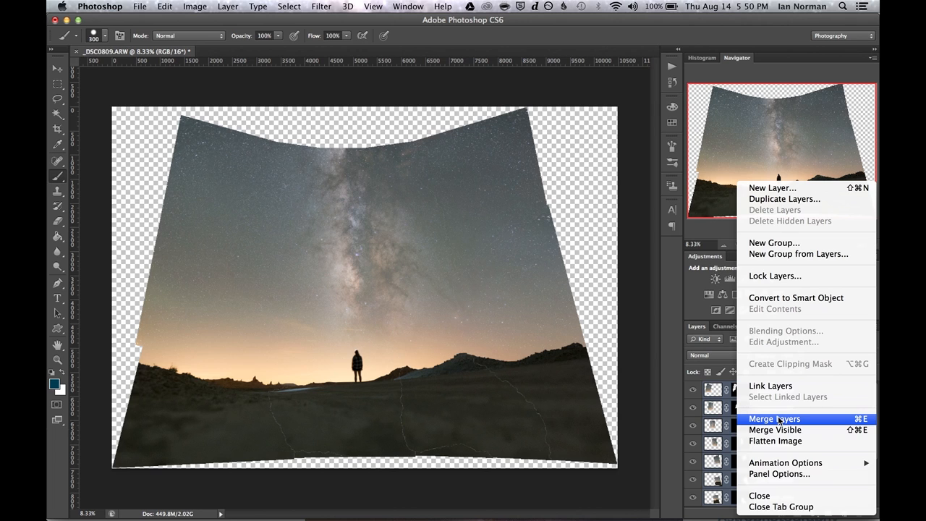
click(774, 441)
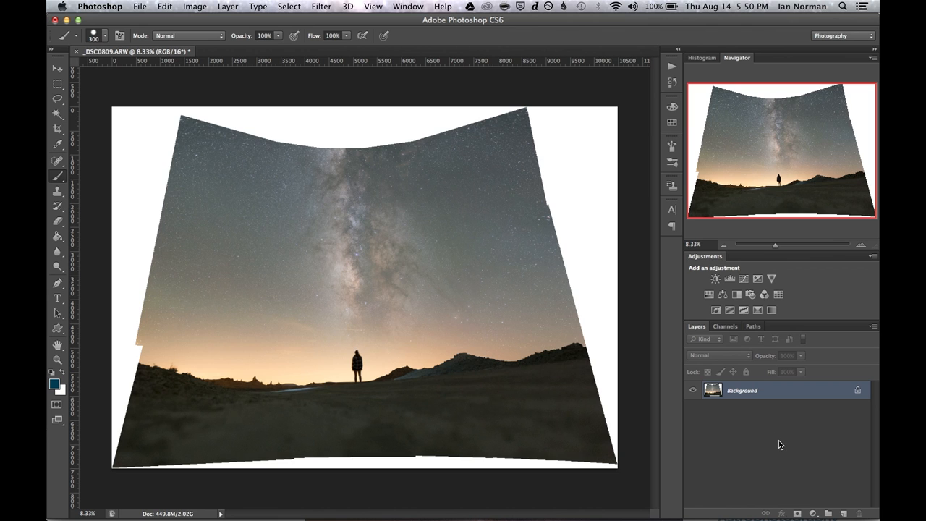
click(320, 5)
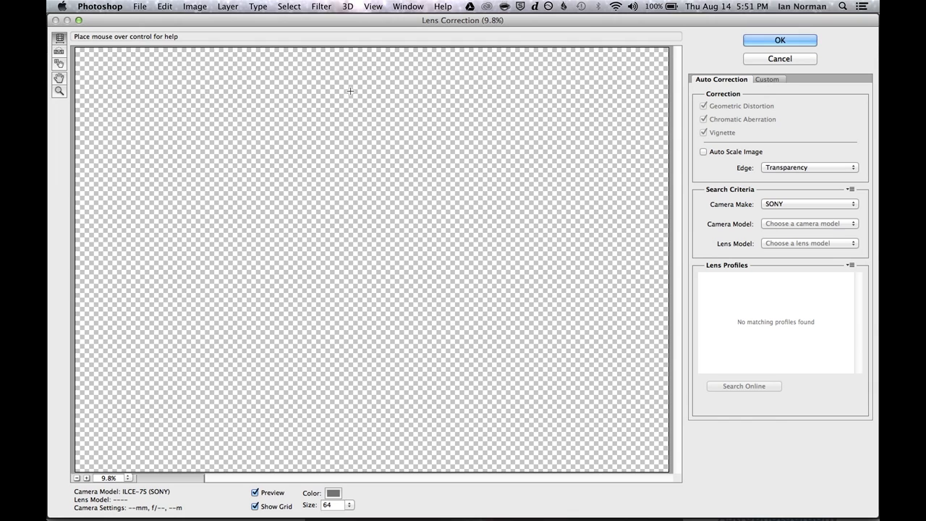
Apply Lens Correction with Vertical Perspective -48 and Angle 0.62 on the Custom tab
click(767, 79)
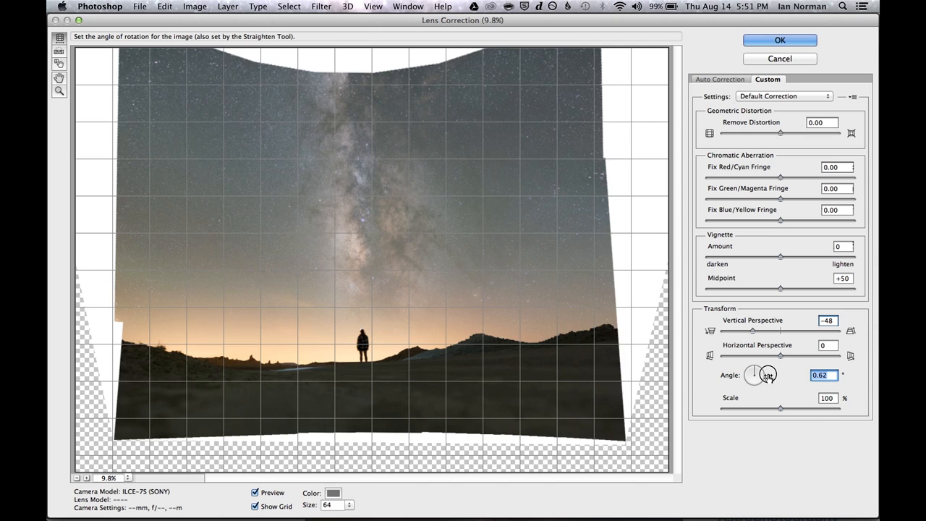
click(779, 40)
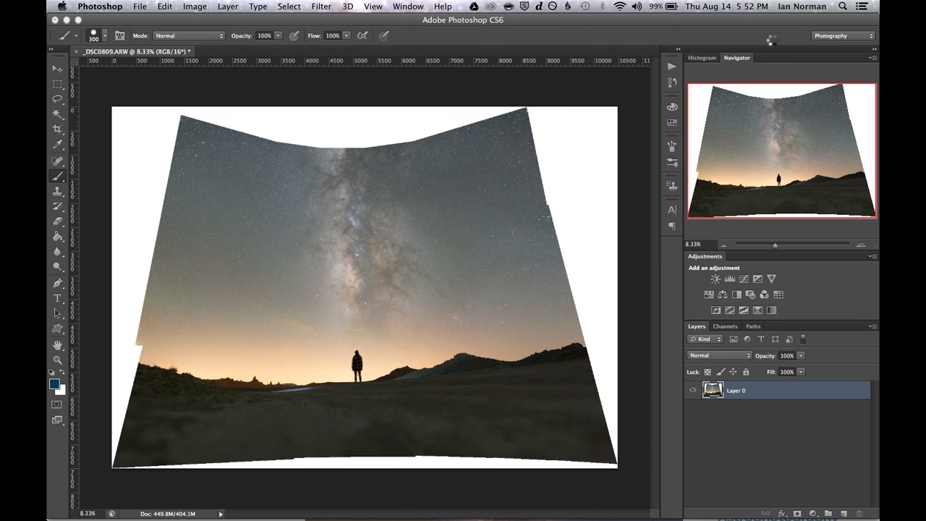
Crop away the empty panorama edges, save, and switch to Lightroom
click(58, 130)
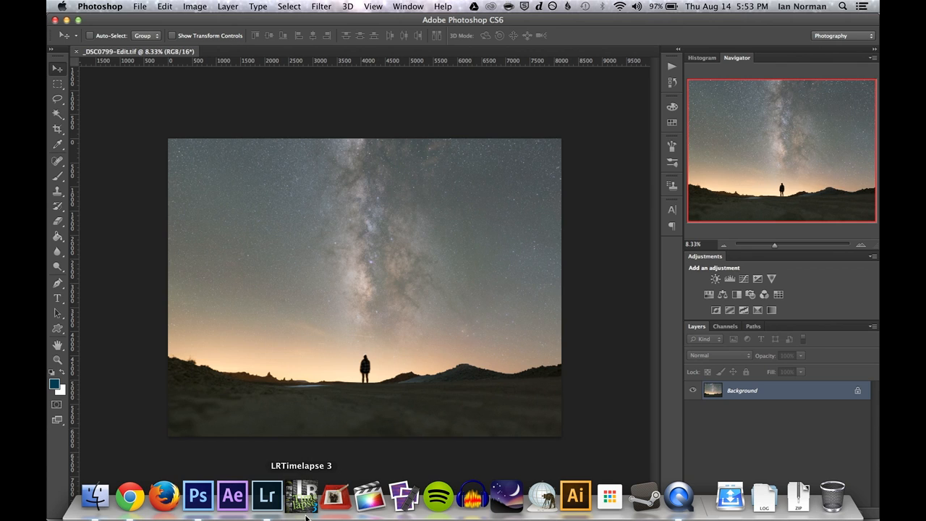
click(266, 496)
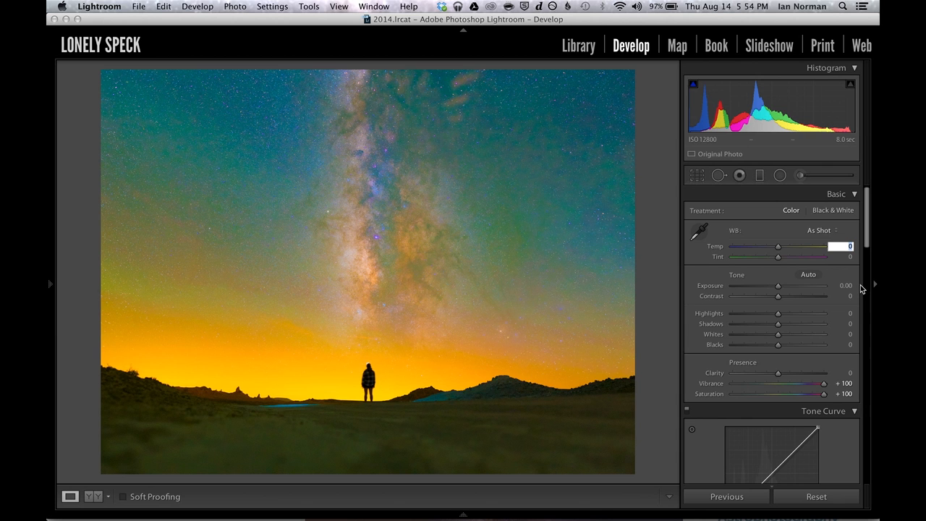
Set white balance Temp to -5 and Tint back to 0
drag(778, 246, 775, 246)
text(+ 3)
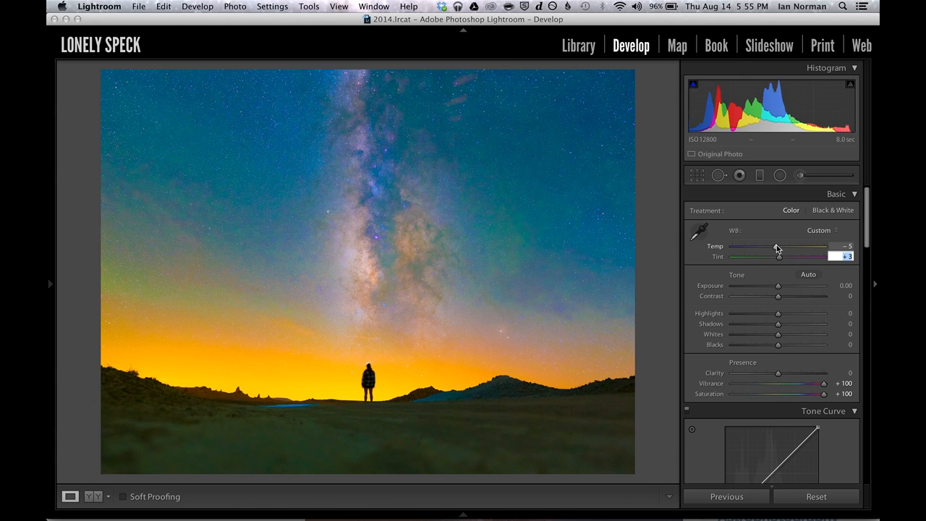
drag(778, 246, 803, 246)
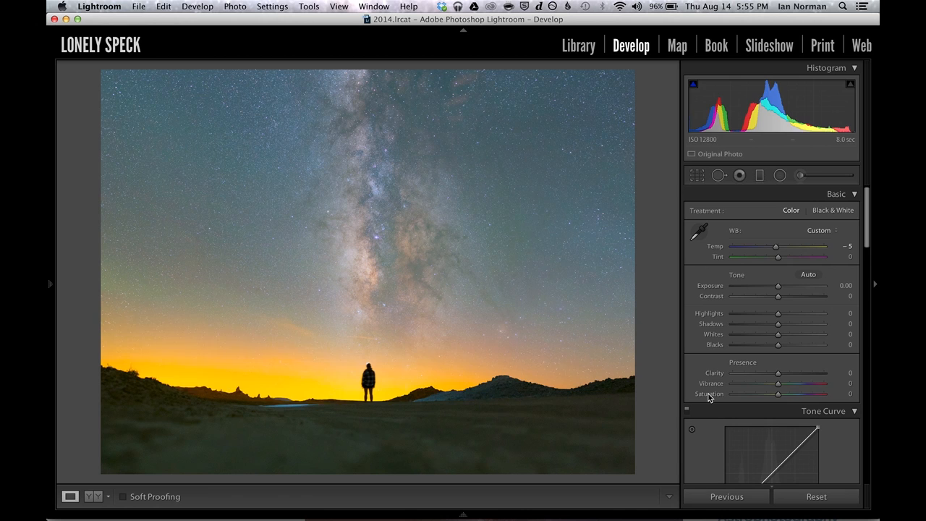
Reset saturation to 0, raise Contrast to +30, and push Clarity upward
click(778, 285)
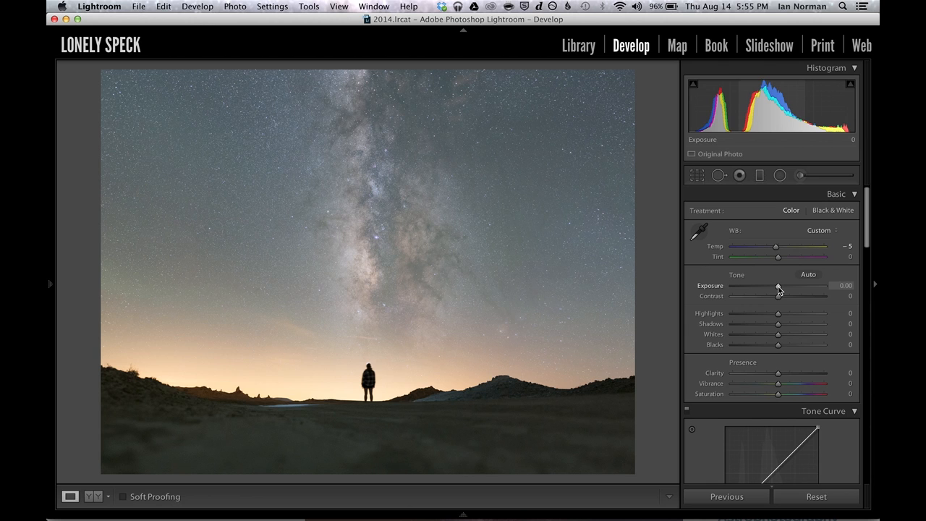
drag(778, 296, 792, 295)
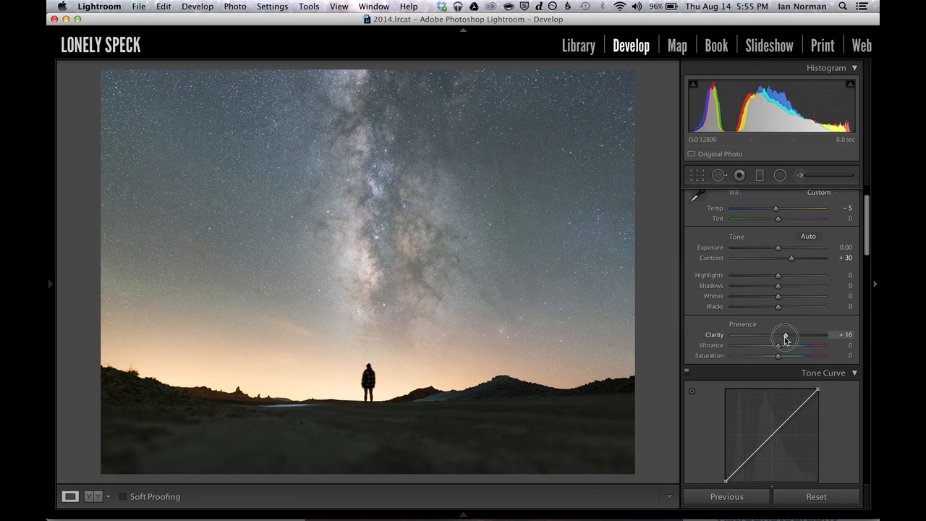
drag(784, 334, 825, 334)
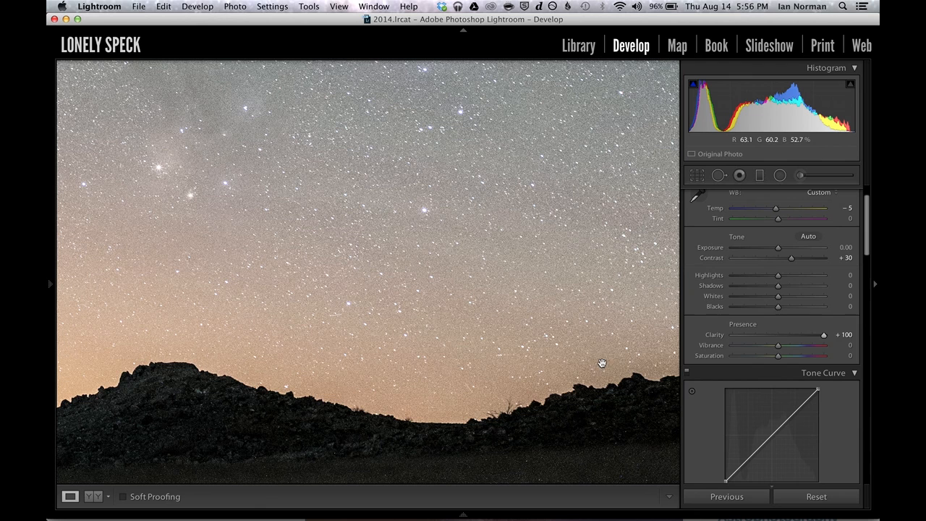
drag(824, 334, 777, 334)
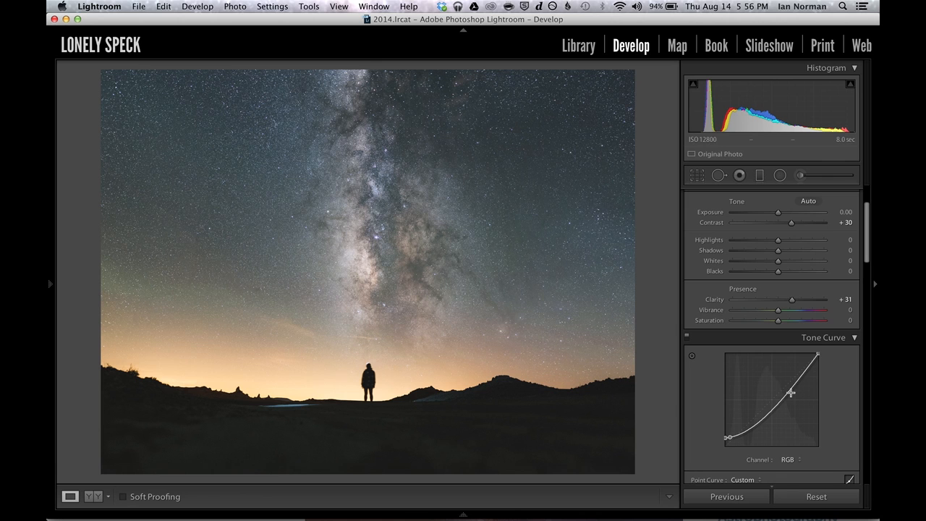
Drag a Tone Curve point down to darken the midtones
drag(791, 393, 783, 387)
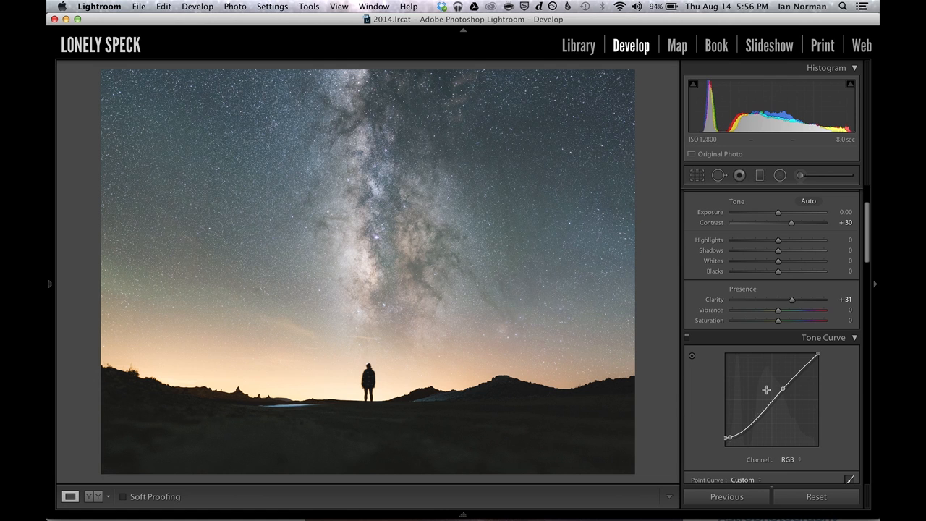
Steepen the Tone Curve into an S-shape for more contrast
drag(777, 309, 808, 310)
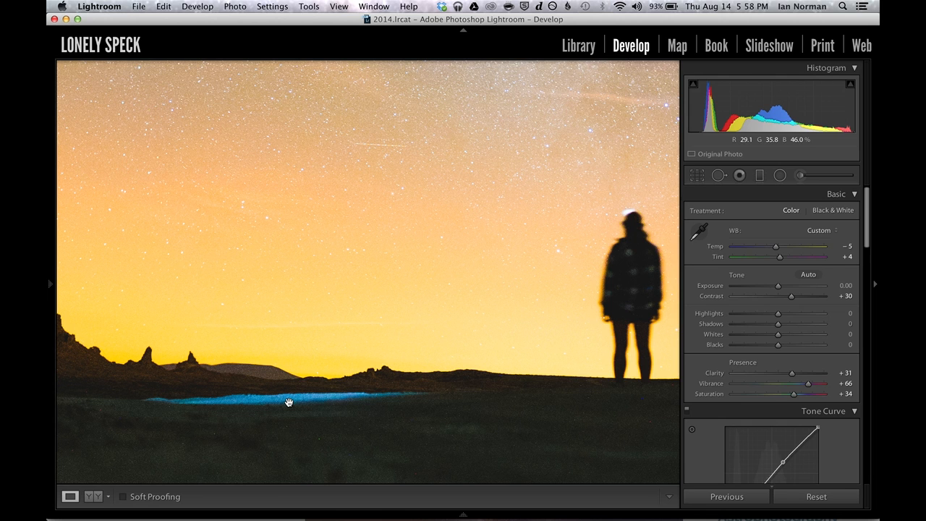
Heal away the blue headlamp streak with Spot Removal and finish with Done
click(719, 175)
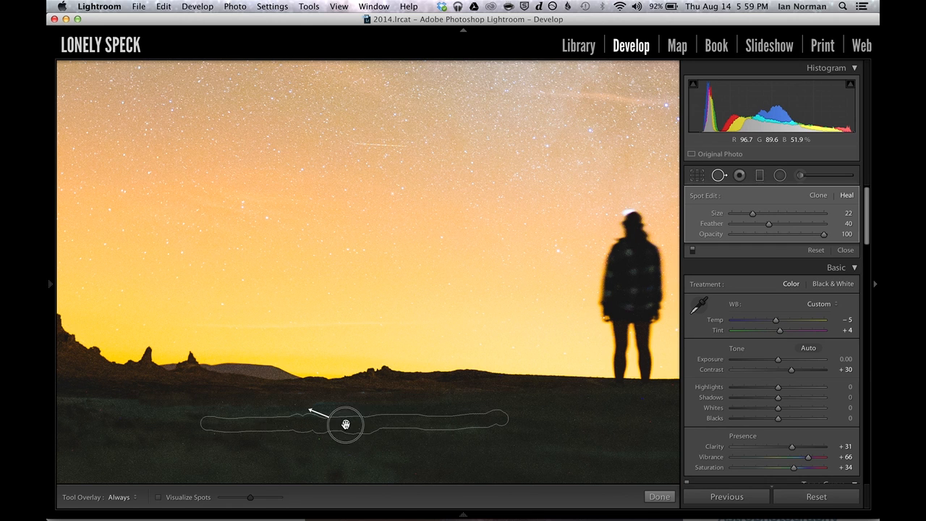
click(658, 496)
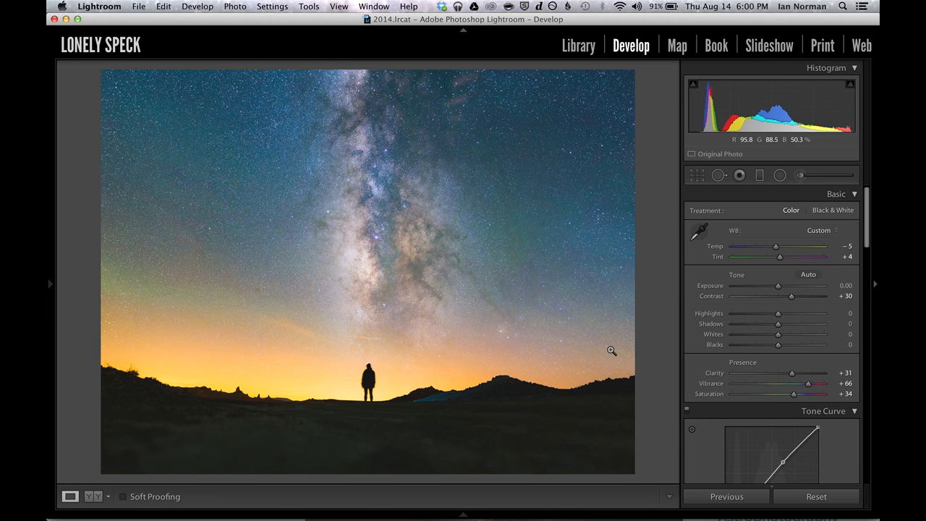
Crop the panorama to a 1x1 square around the standing figure and Milky Way
click(696, 175)
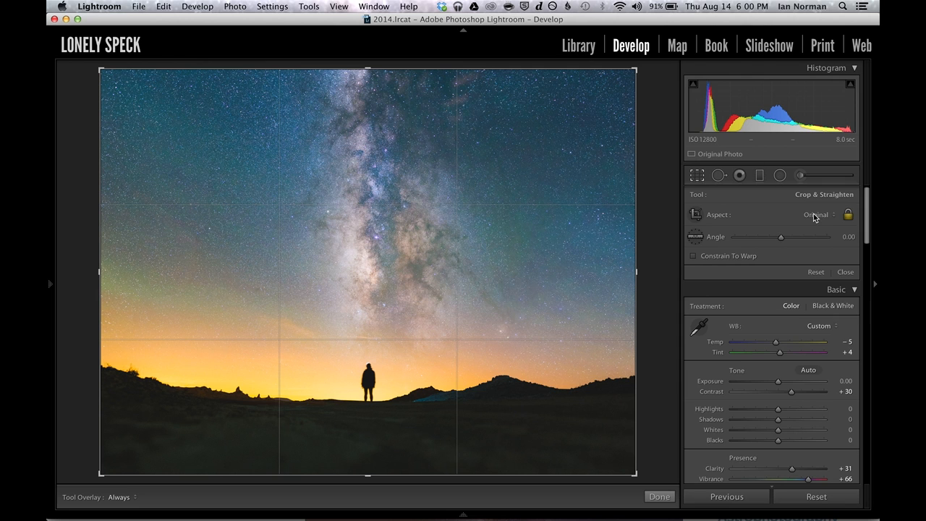
click(818, 214)
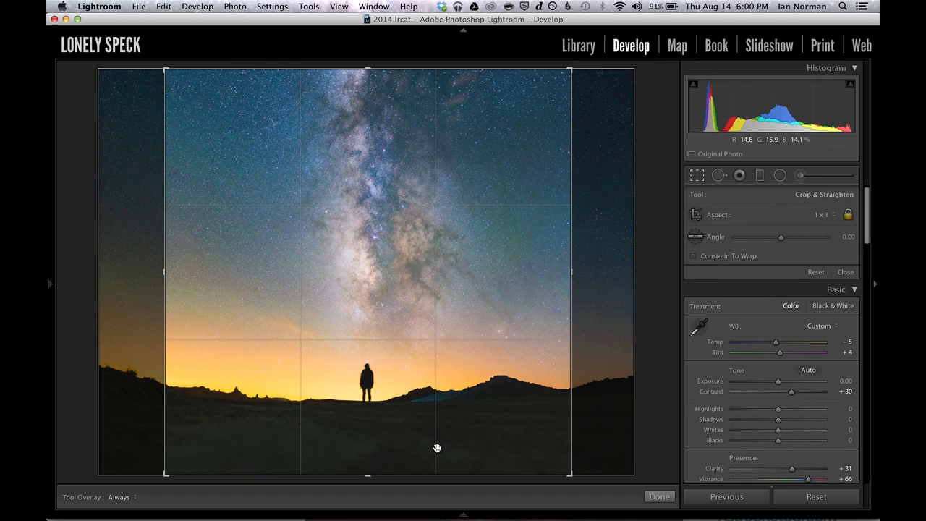
click(659, 496)
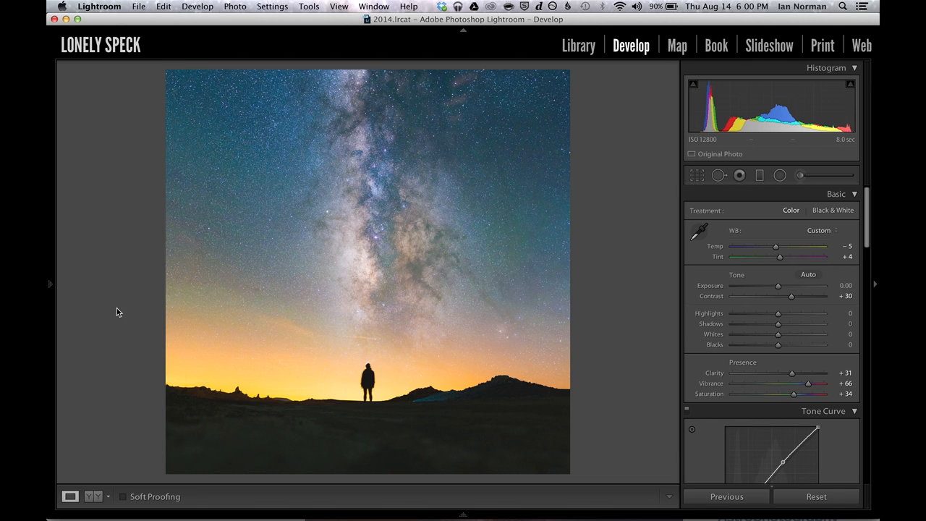
Show the left Presets panel and expand the Lonely Speck Film Pack
click(50, 284)
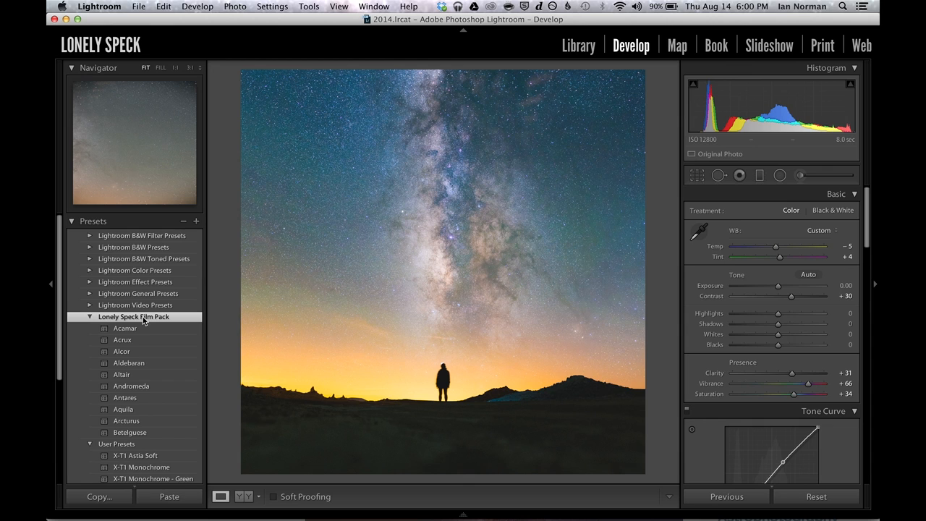
click(196, 220)
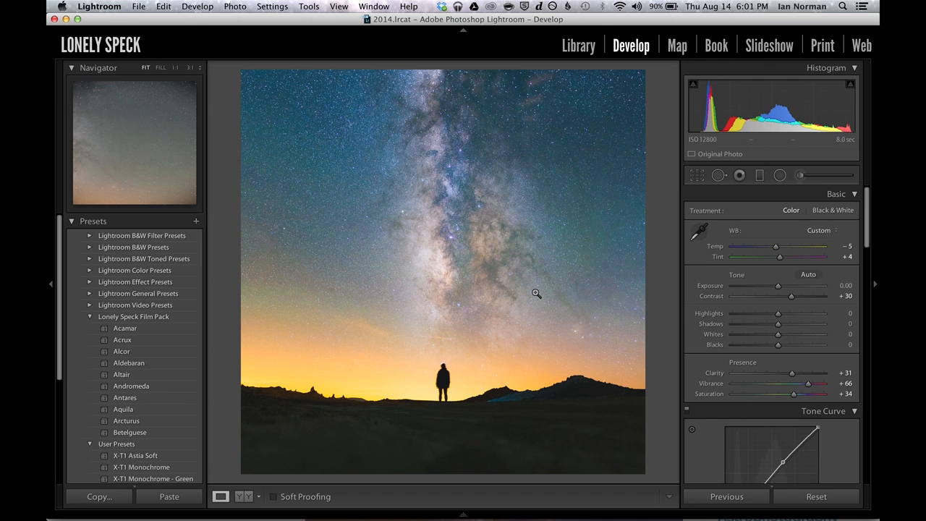
Save the edits as preset 'Trona' in Lonely Speck Film Pack and open another photo
click(123, 443)
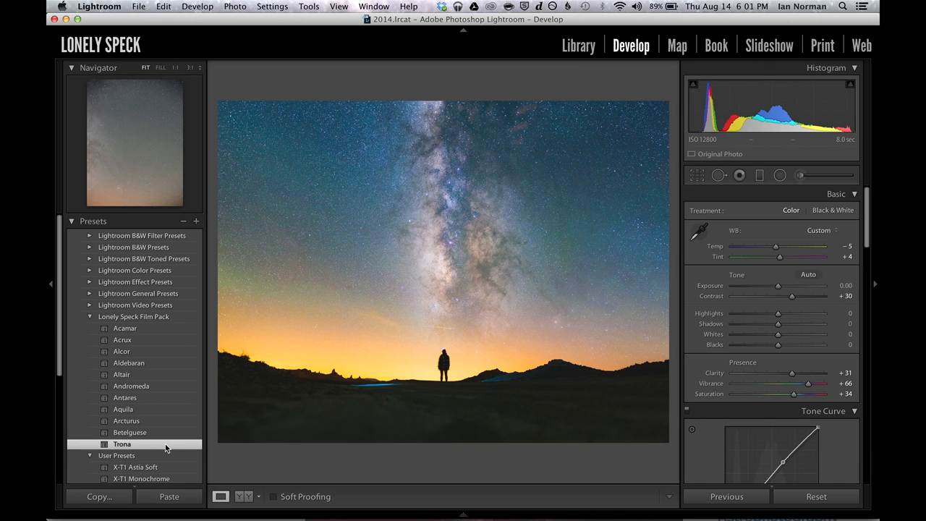
click(127, 420)
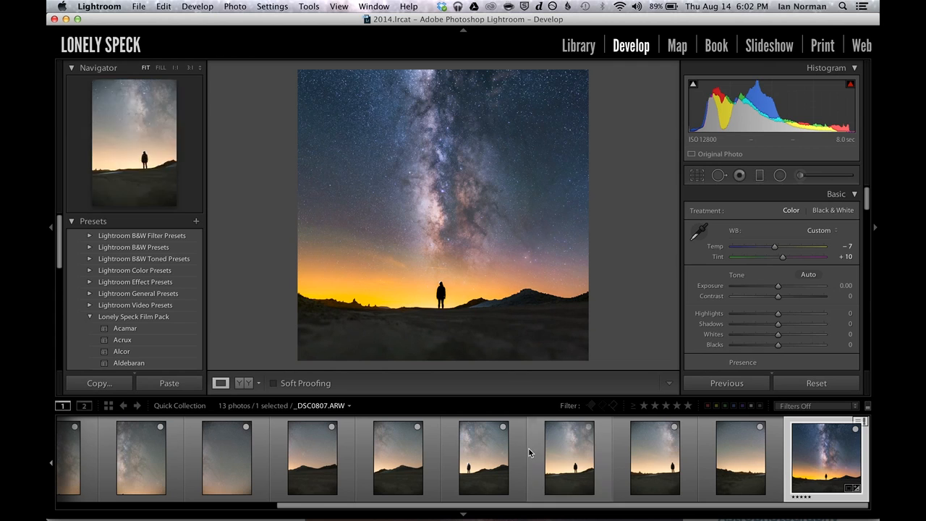
Drag a graduated filter across the horizon glow with Exposure -0.58
click(122, 443)
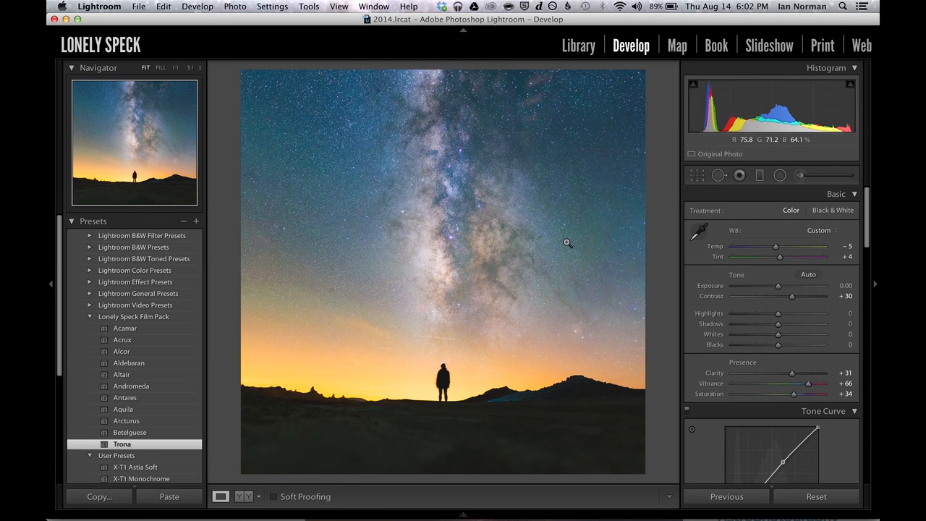
click(759, 175)
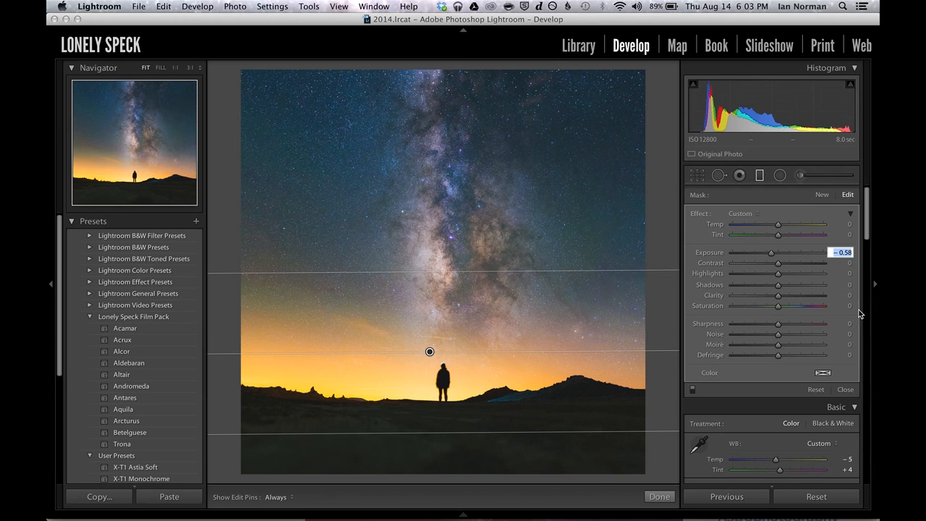
drag(778, 263, 781, 263)
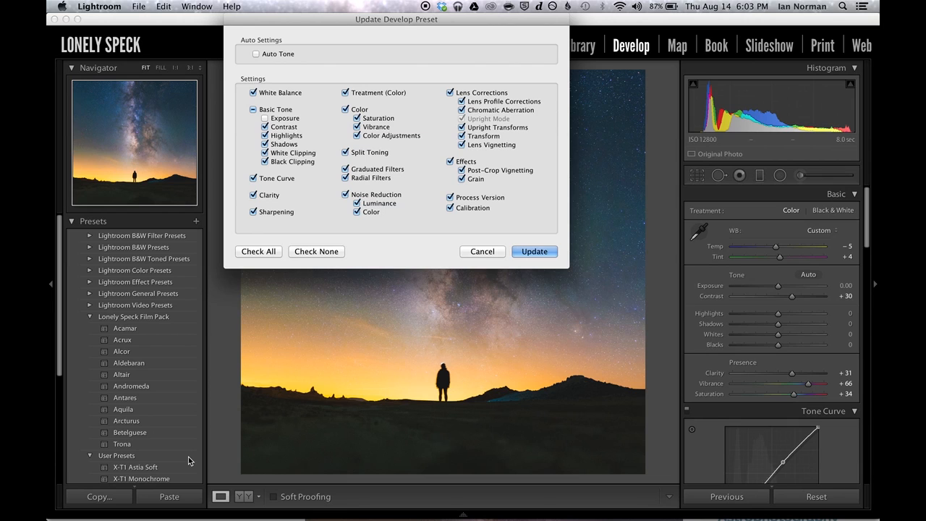
mouse_move(534, 251)
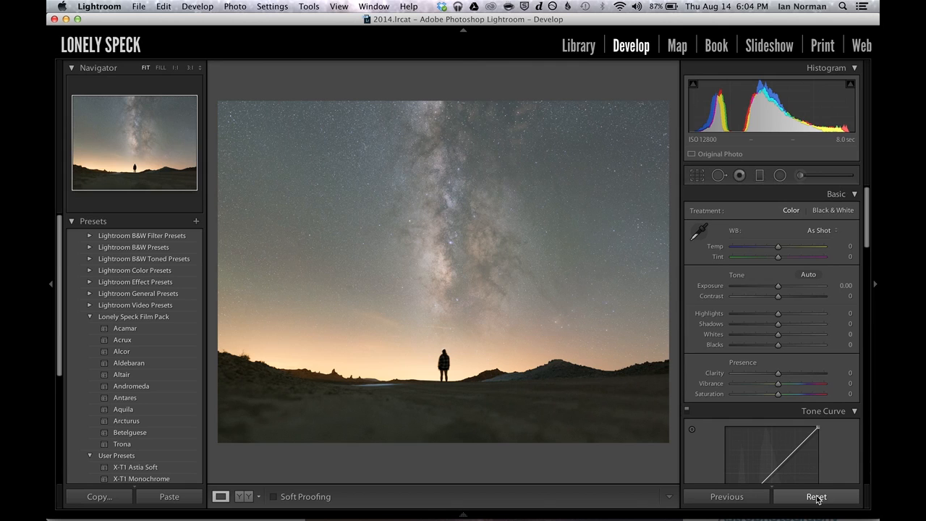
Reapply the updated Trona preset to the reset photo (contrast +30, vibrance +66)
click(121, 443)
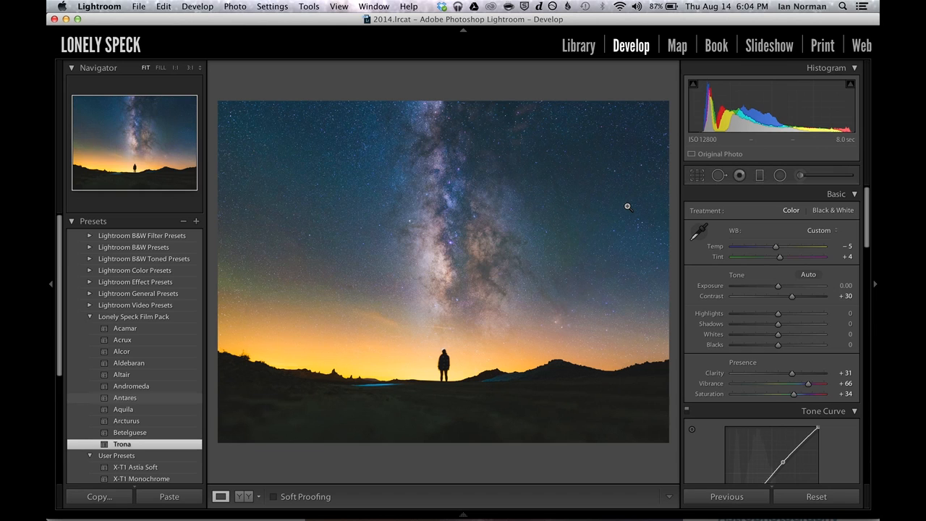